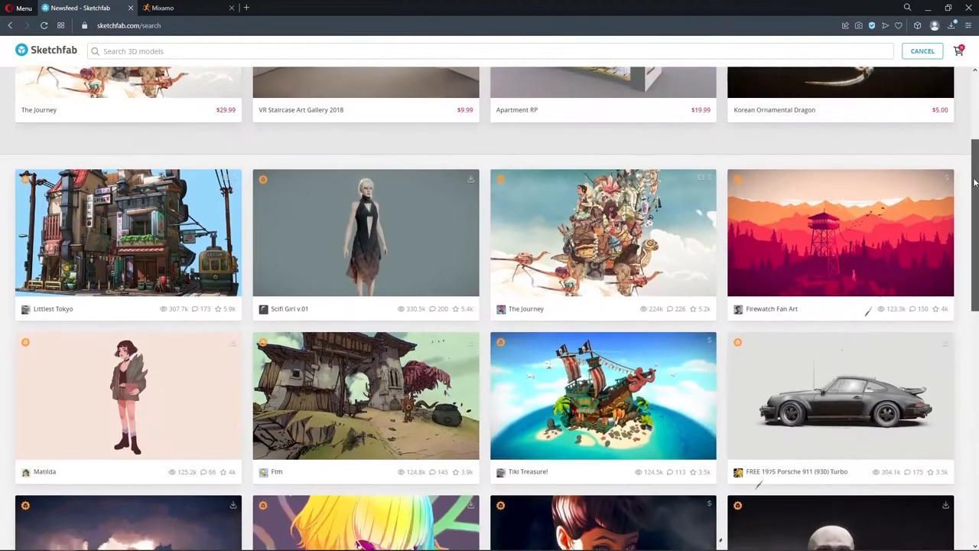
# - Open the Viking room model from the search results, orbit it, then start a 'batman' search
pyautogui.scroll(-3)
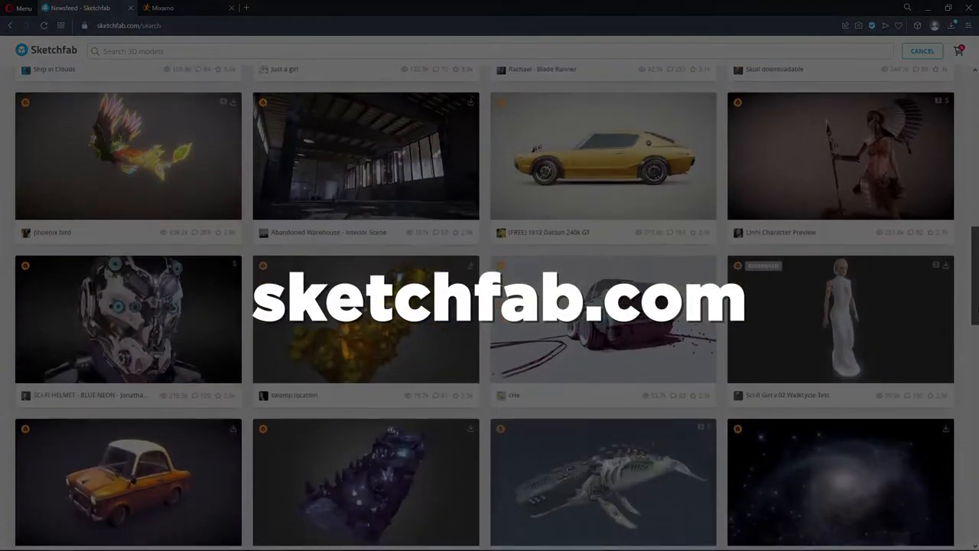
pyautogui.scroll(-3)
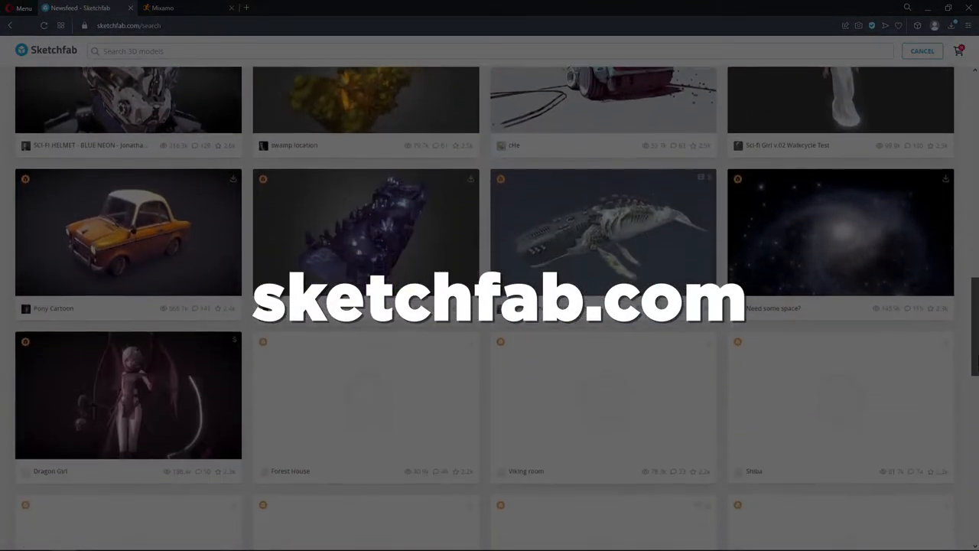
pyautogui.click(127, 231)
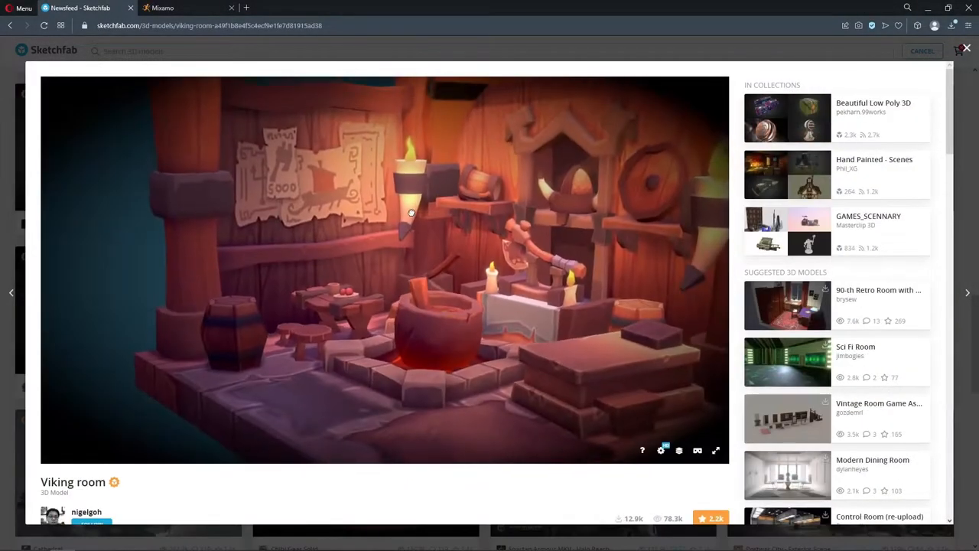
pyautogui.moveTo(411, 213); pyautogui.dragTo(470, 224)
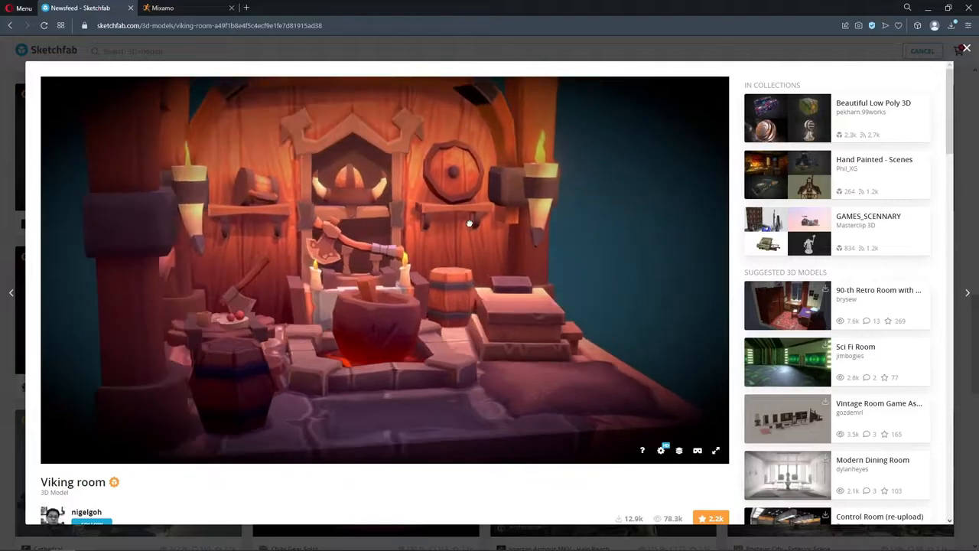
pyautogui.write('batman')
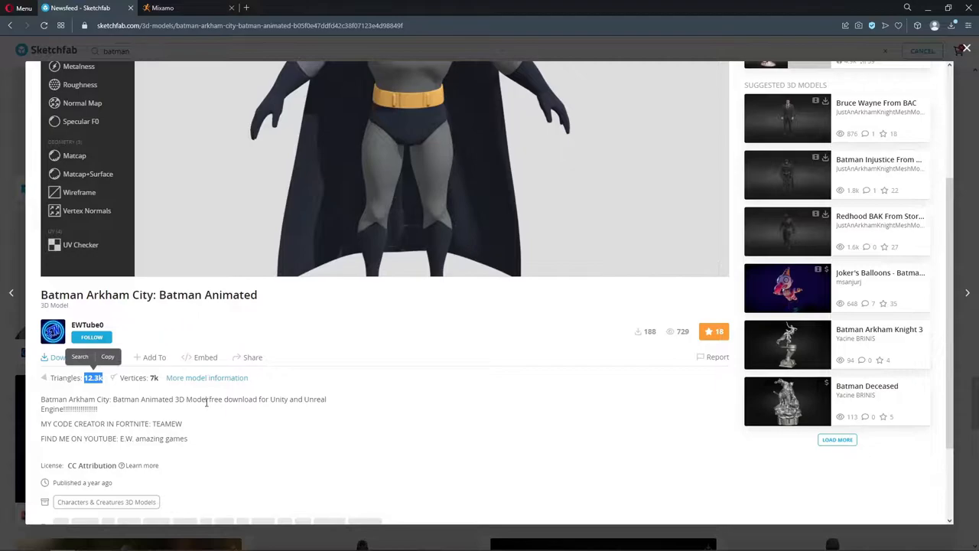
# - Download the Batman Arkham City: Batman Animated model from its Sketchfab page
pyautogui.click(52, 358)
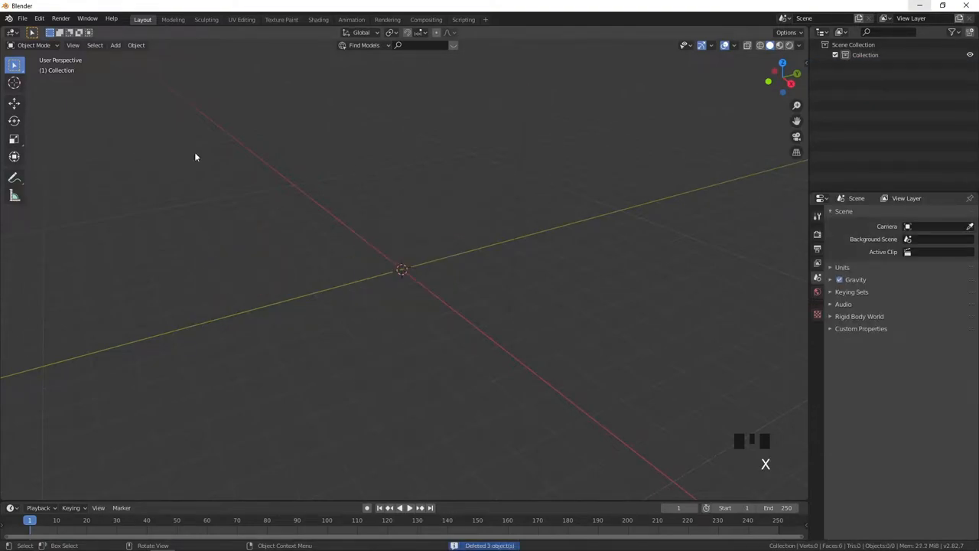
# - Import the Batman Wavefront OBJ file, then zoom and pan to centre the model
pyautogui.click(27, 19)
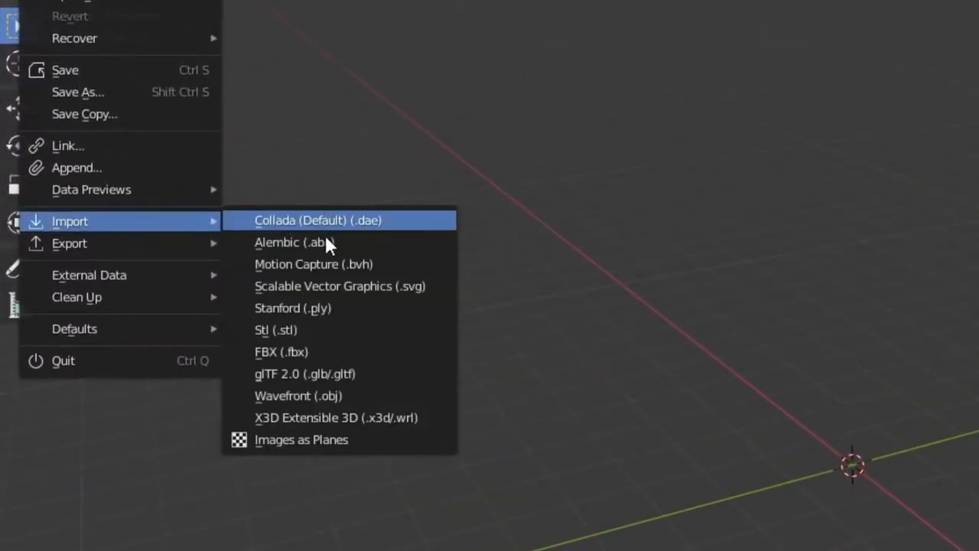
pyautogui.moveTo(320, 401)
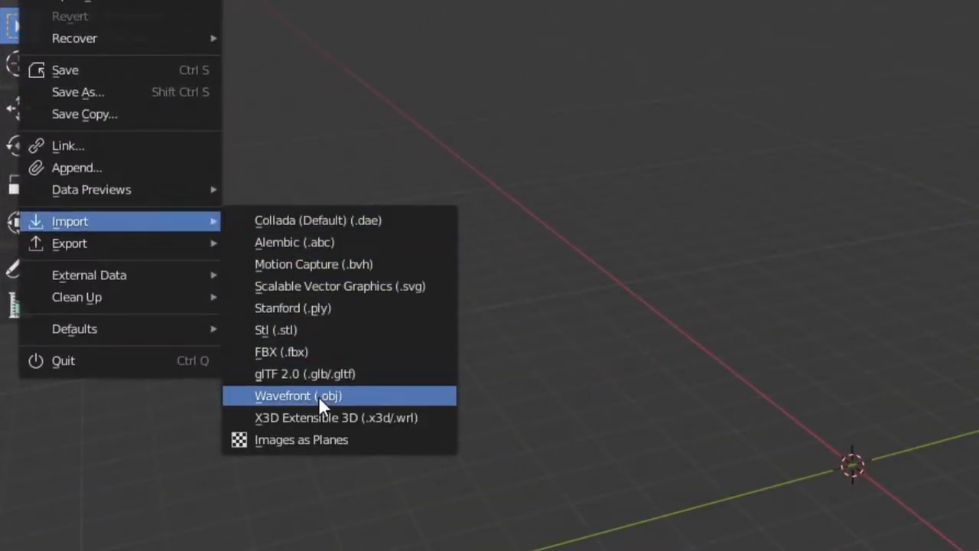
pyautogui.click(322, 395)
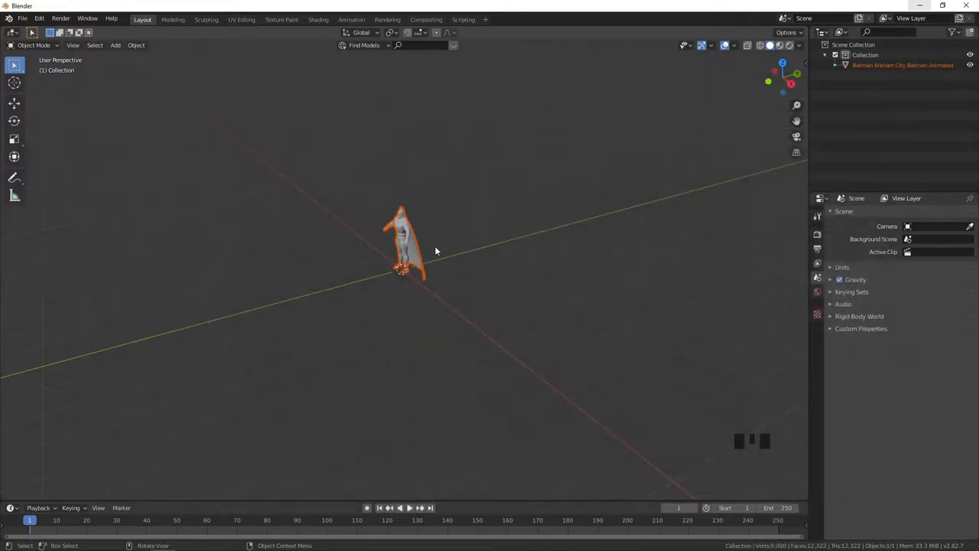
pyautogui.moveTo(436, 251); pyautogui.dragTo(386, 266)
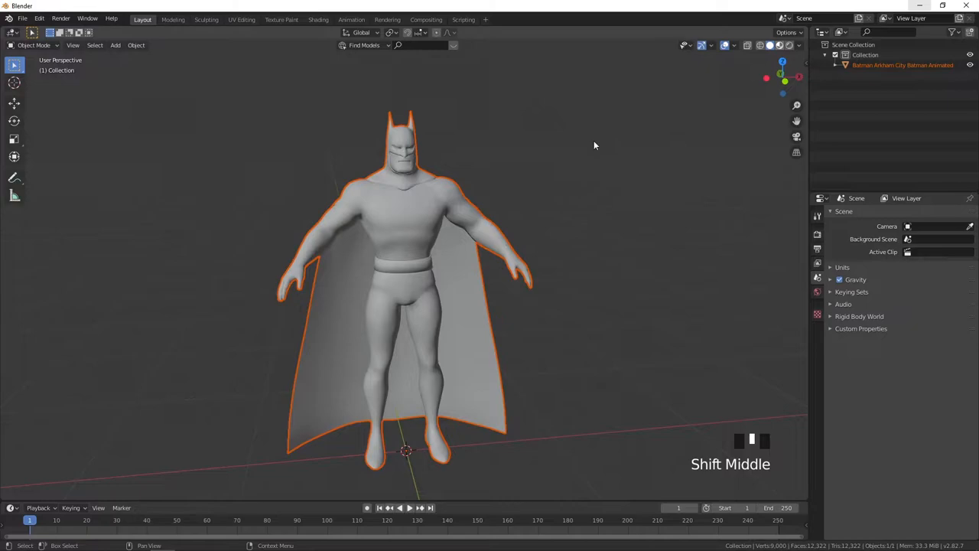
pyautogui.moveTo(595, 145); pyautogui.dragTo(318, 248)
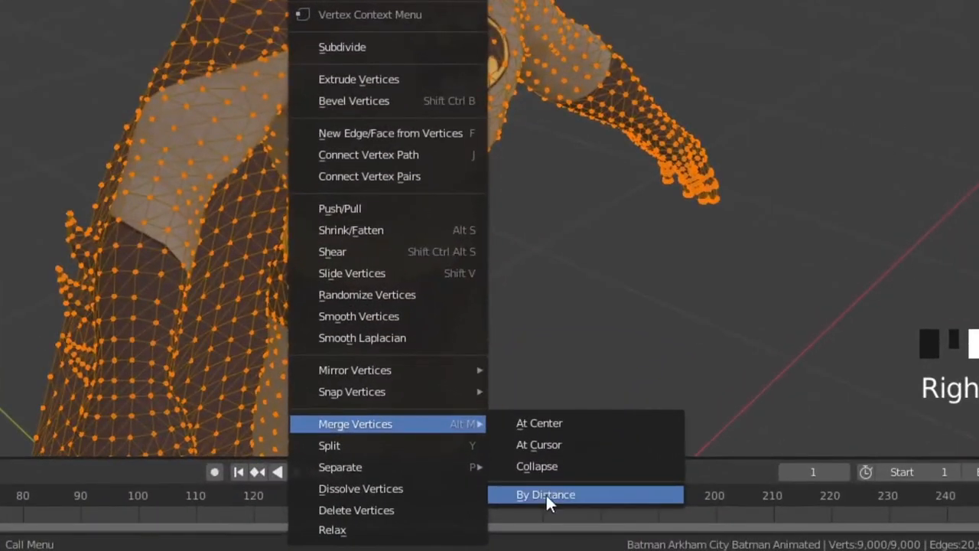
# - Merge duplicate vertices by distance, separate the cape into its own object, and return to Object Mode
pyautogui.click(545, 494)
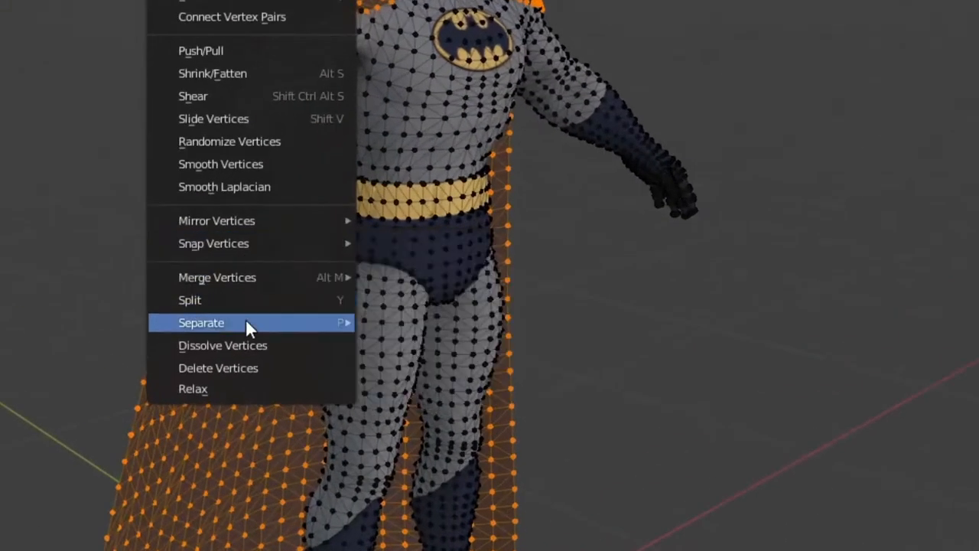
pyautogui.click(200, 323)
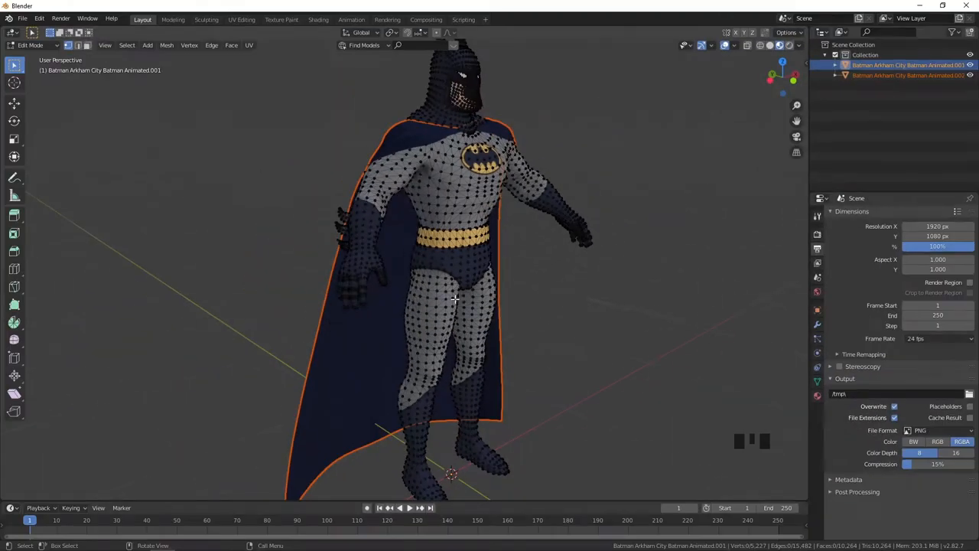
pyautogui.press('Tab')
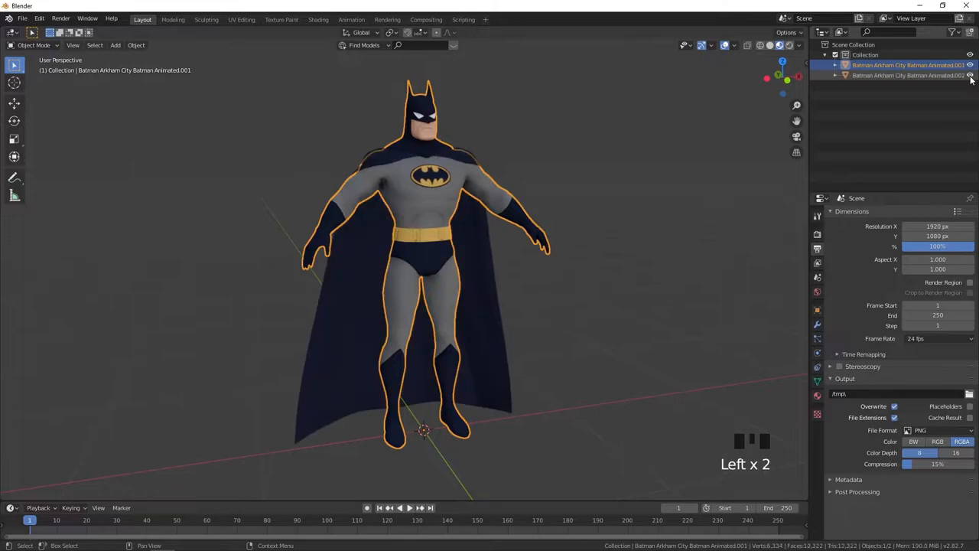
# - Hide the cape and export Batman.fbx with only Mesh objects and Bake Animation off
pyautogui.click(30, 19)
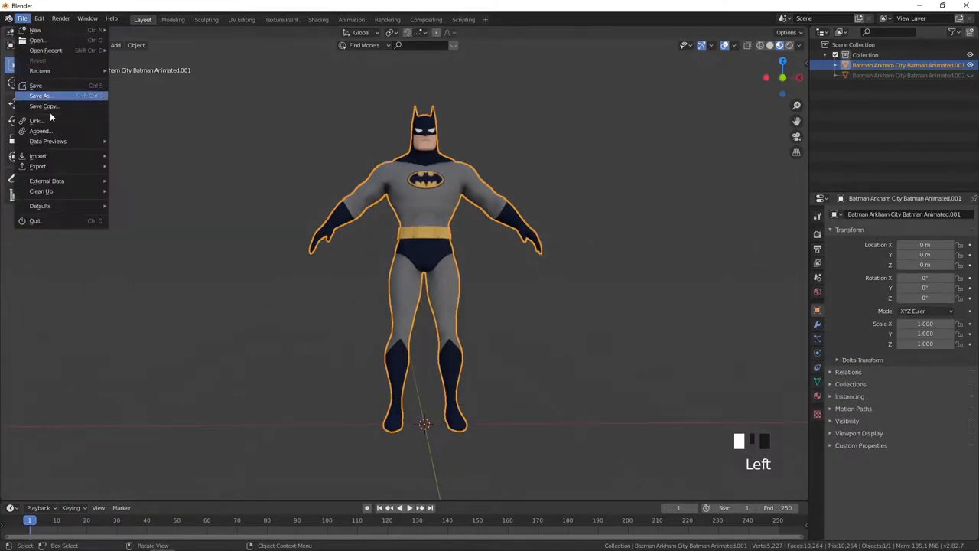
pyautogui.click(37, 166)
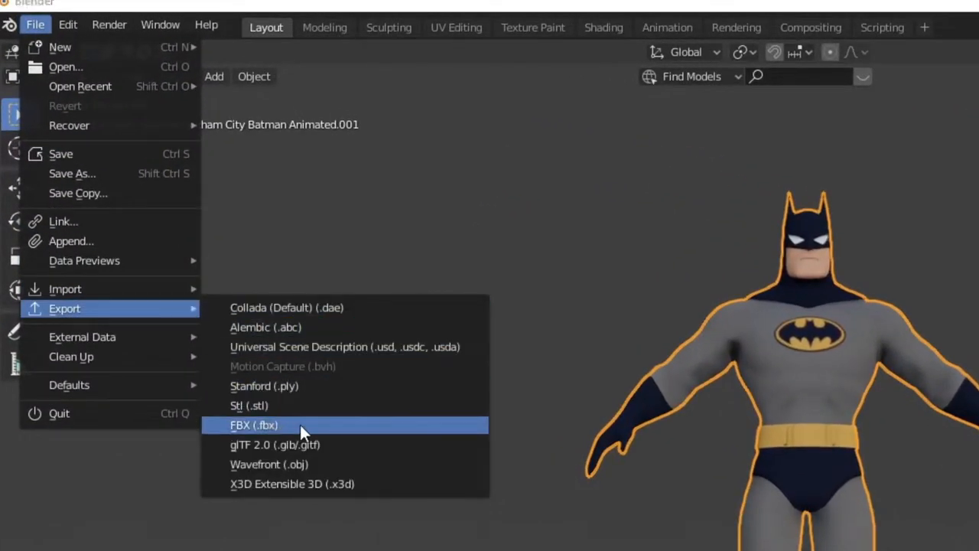
pyautogui.click(239, 425)
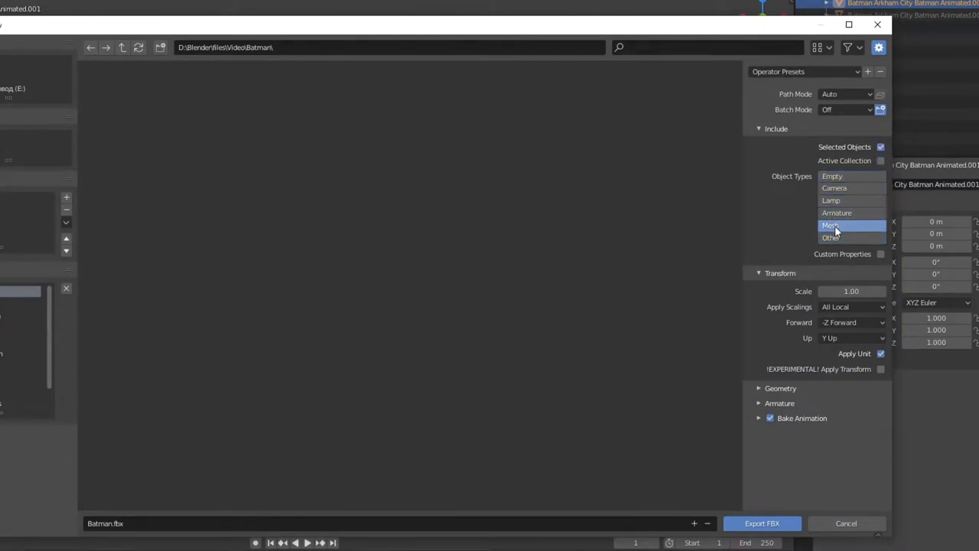
pyautogui.click(880, 370)
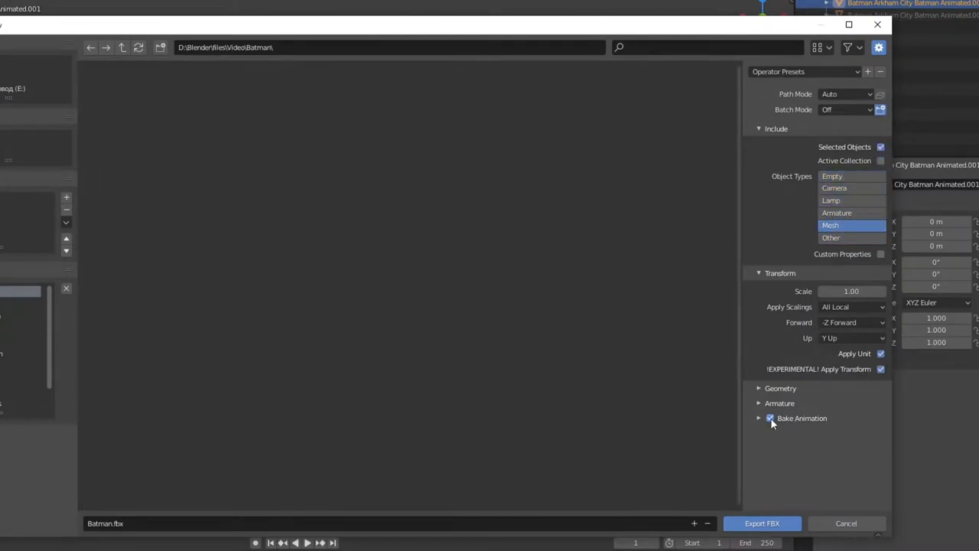
pyautogui.click(768, 418)
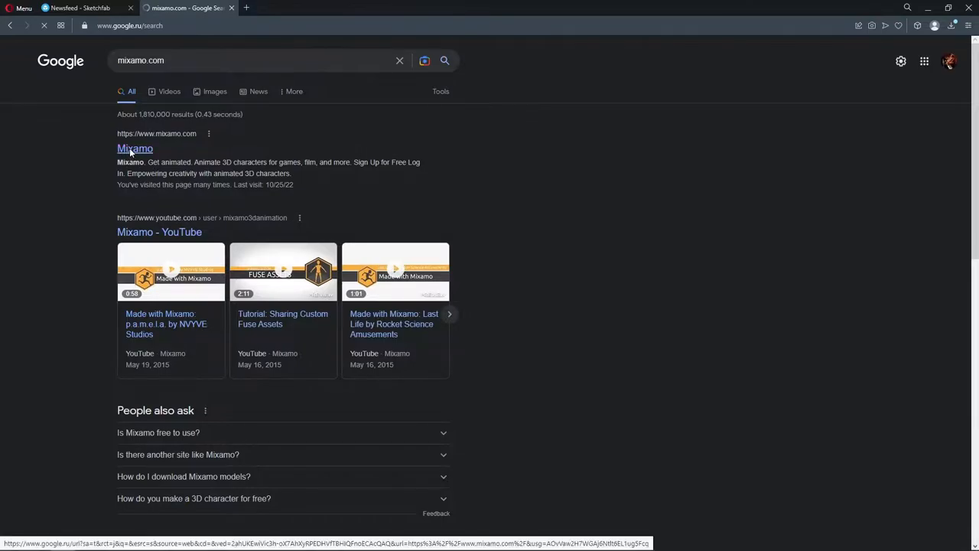
# - Go to Mixamo and upload Batman.fbx as a custom character
pyautogui.click(135, 148)
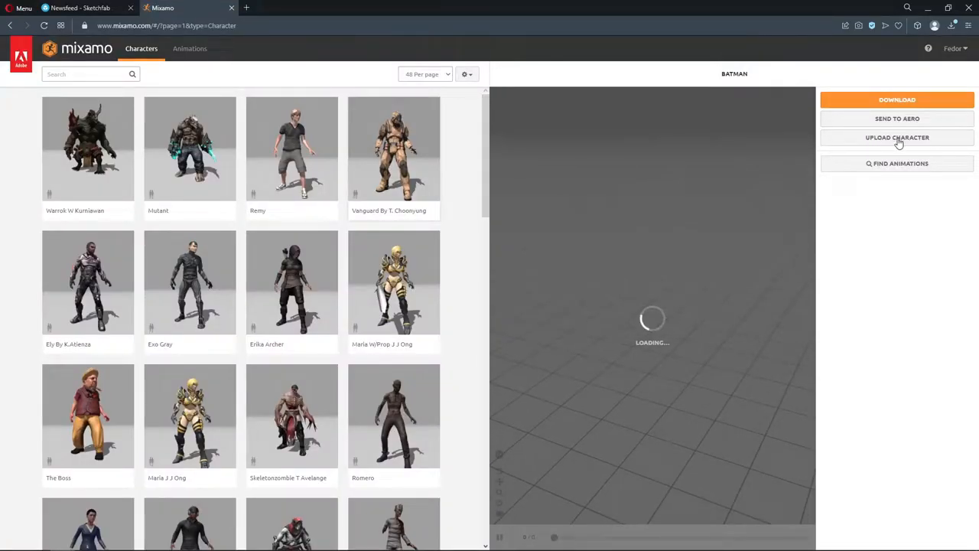
pyautogui.click(897, 138)
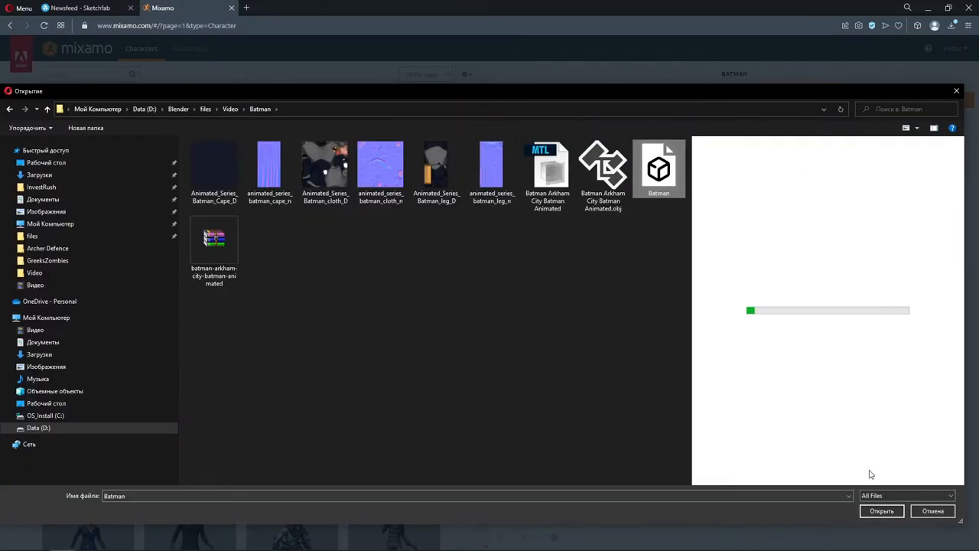
pyautogui.click(882, 510)
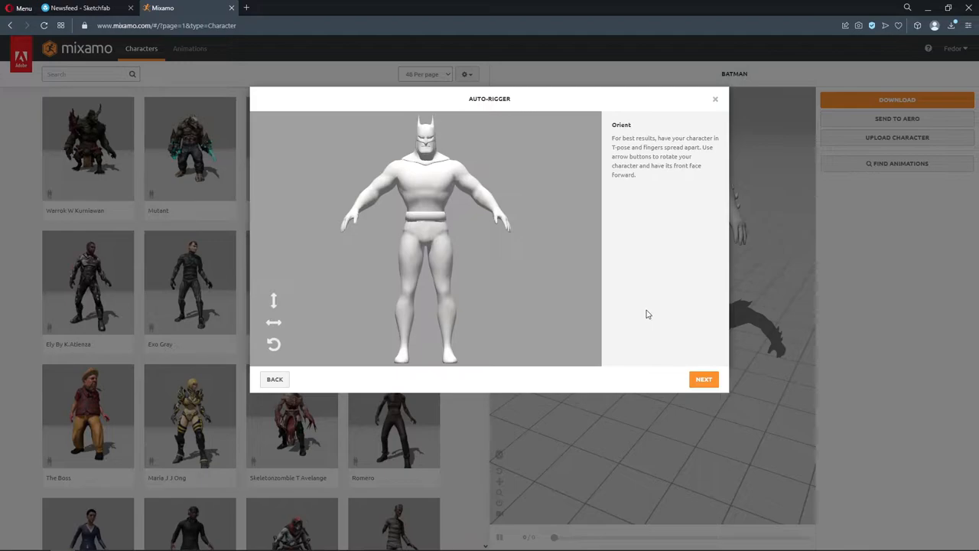
# - Accept the orientation and auto-rig Batman with chin, wrist, elbow, knee and groin markers
pyautogui.click(703, 378)
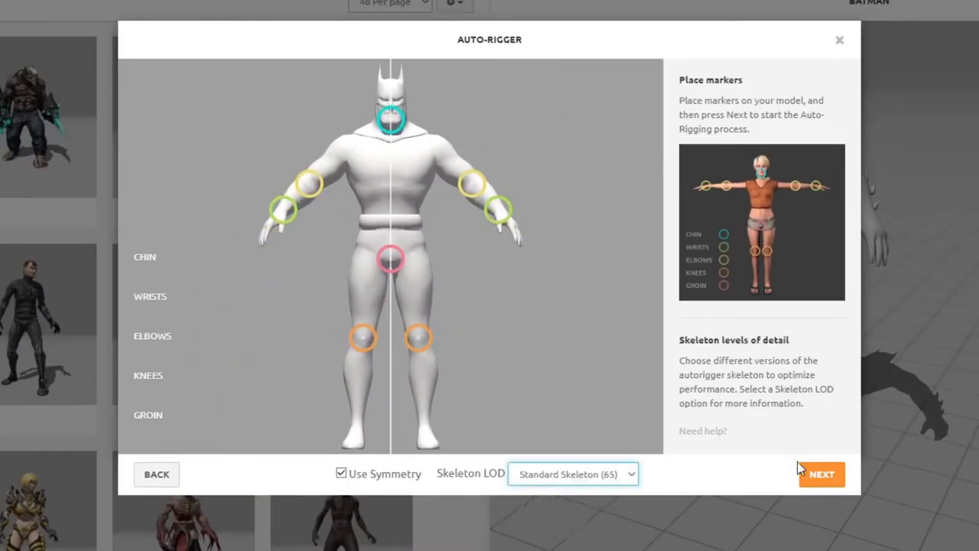
pyautogui.click(822, 473)
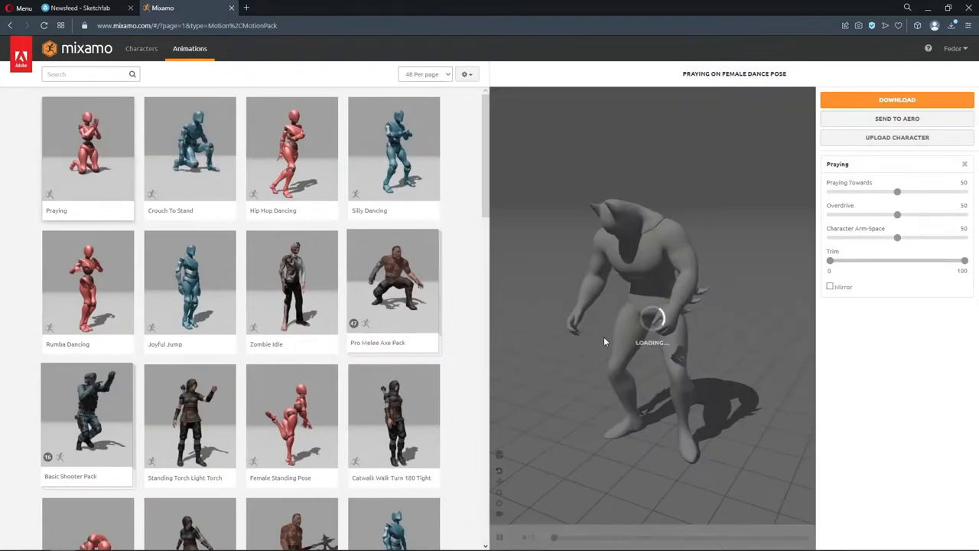
# - Apply the Female Dance Pose, narrow its arm spacing, and download it as FBX with skin
pyautogui.moveTo(897, 237); pyautogui.dragTo(871, 237)
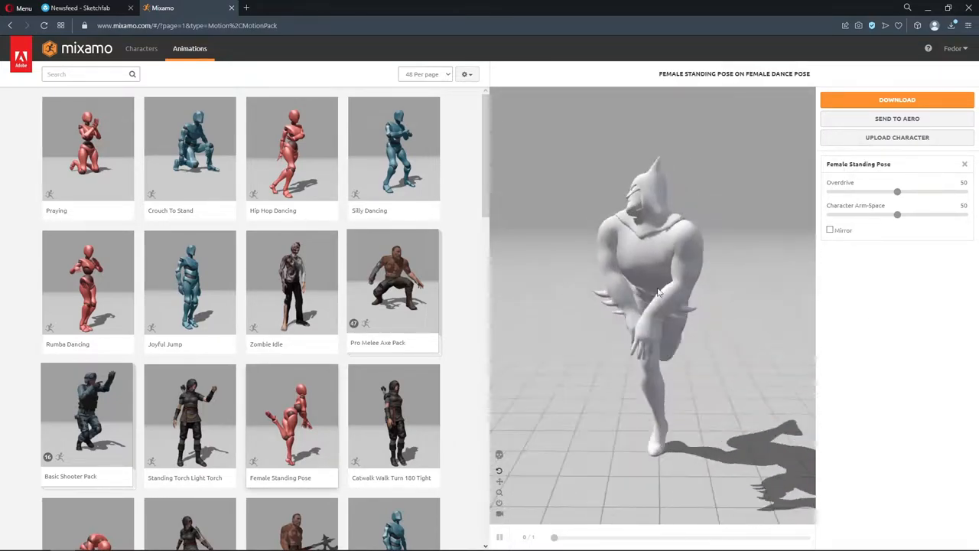
pyautogui.write('dance')
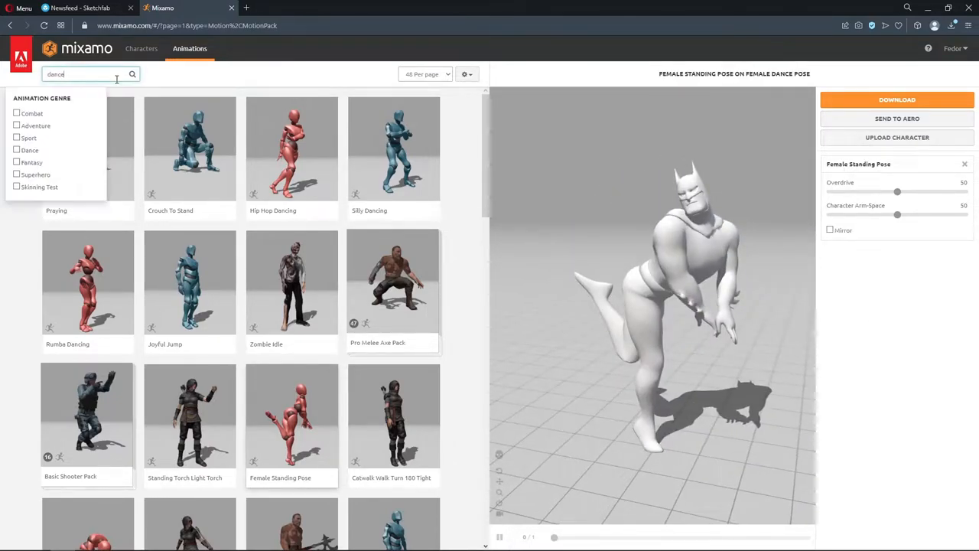
pyautogui.click(393, 185)
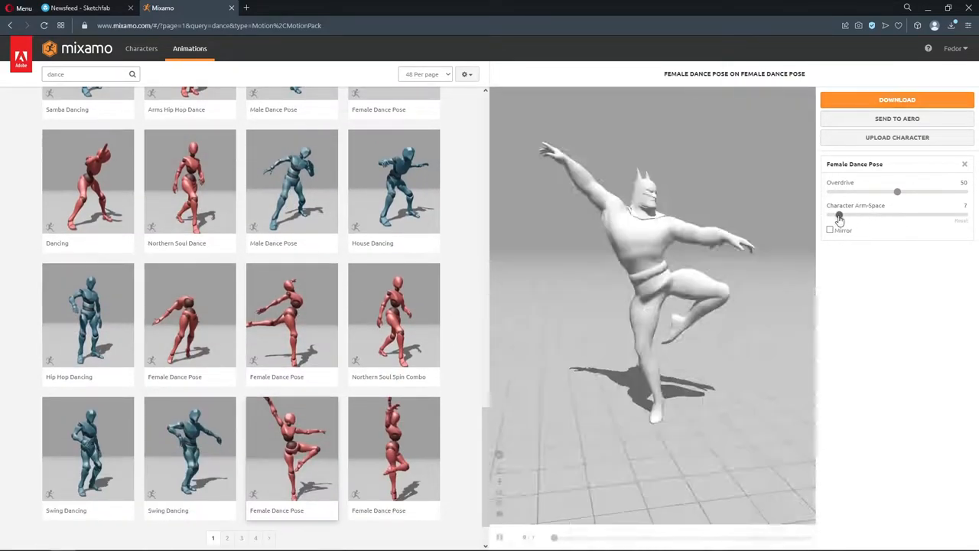
pyautogui.click(896, 99)
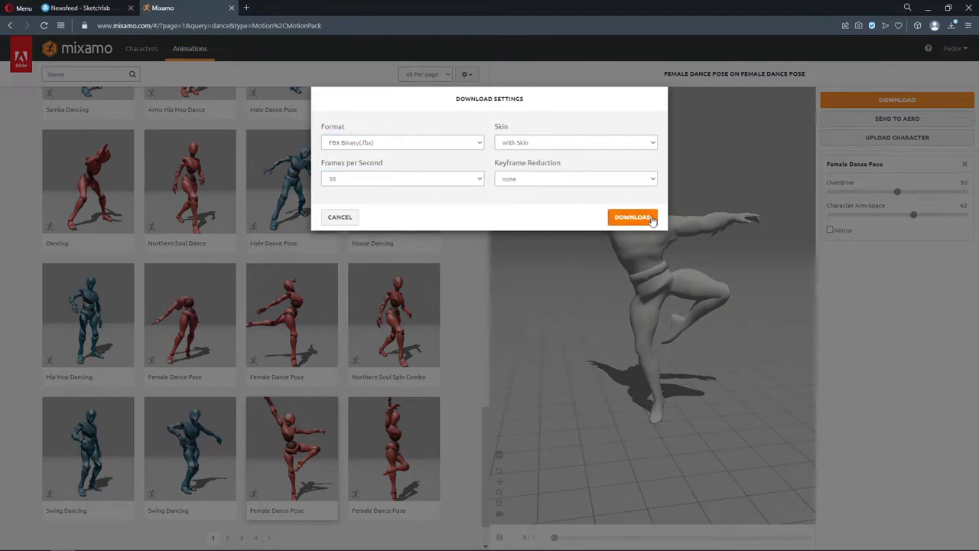
pyautogui.click(632, 217)
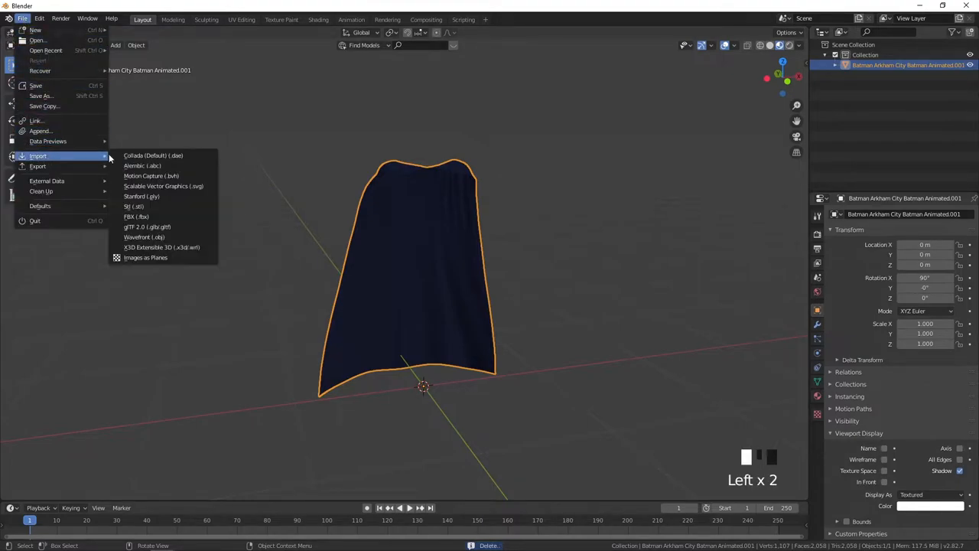
pyautogui.moveTo(135, 217)
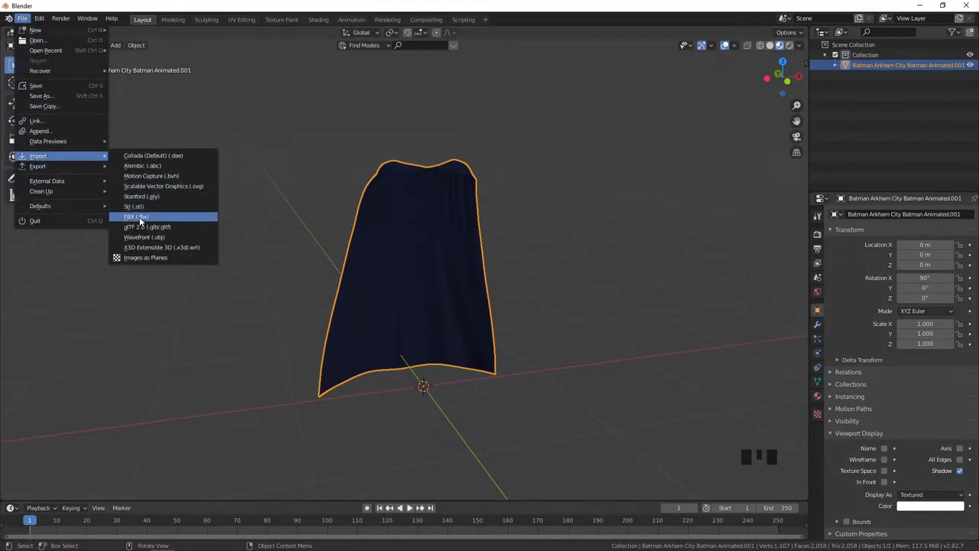
# - Import Female Dance Pose.fbx to bring in the rigged, posed Batman
pyautogui.click(136, 217)
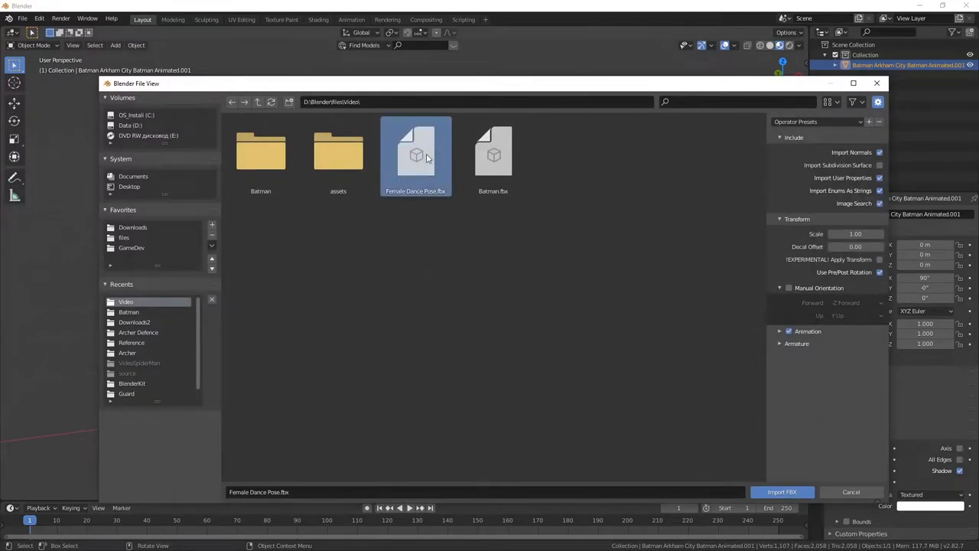
pyautogui.click(783, 492)
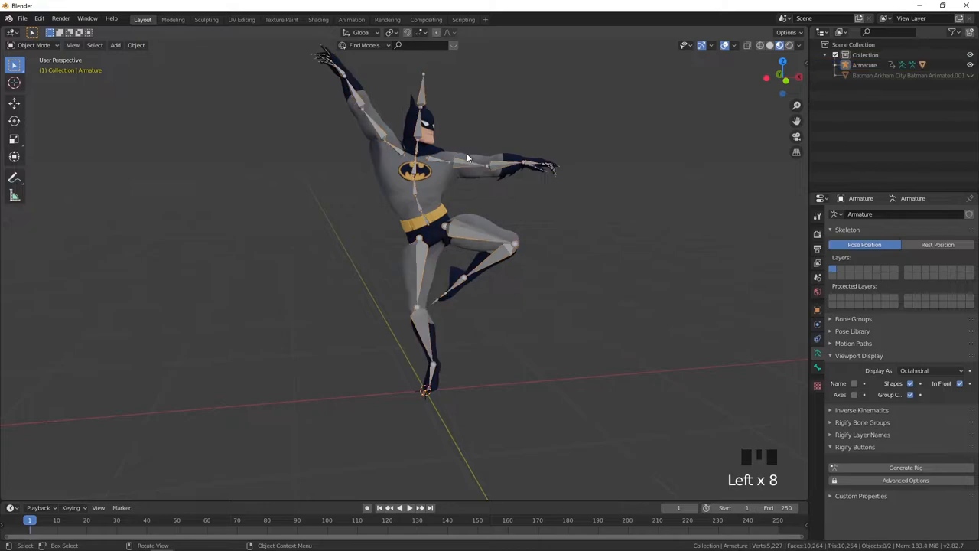
# - Pan and zoom onto the Batman armature and bring up the view-direction pie menu
pyautogui.moveTo(459, 153); pyautogui.dragTo(405, 206)
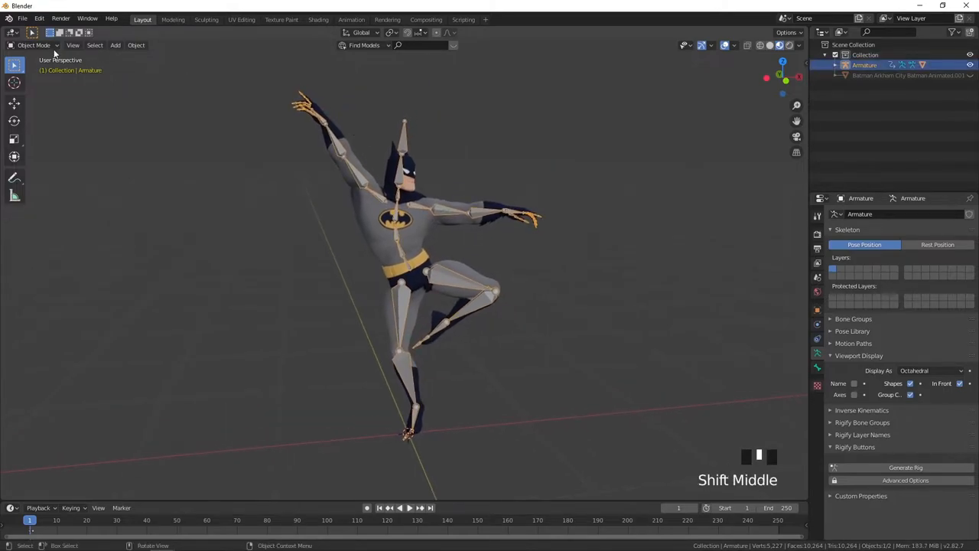
pyautogui.scroll(3)
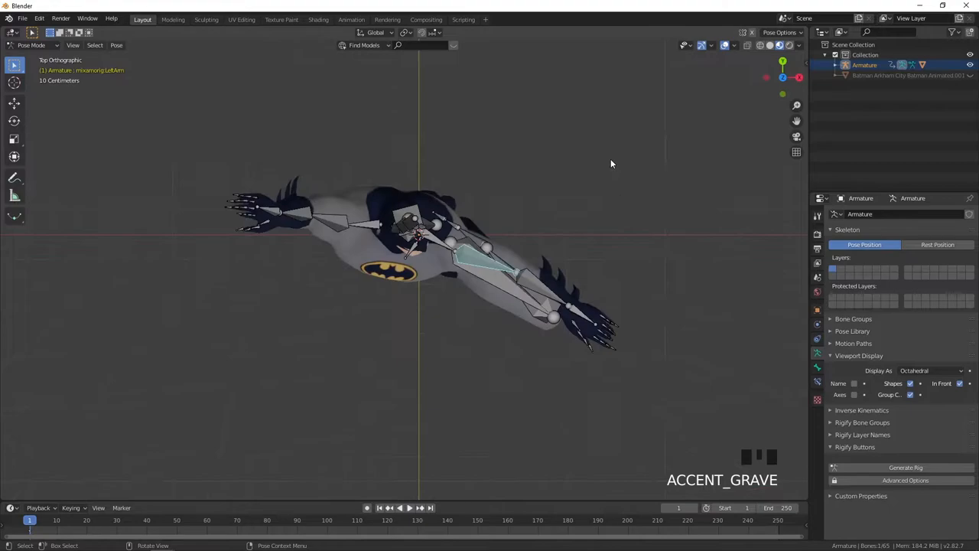
pyautogui.press('r')
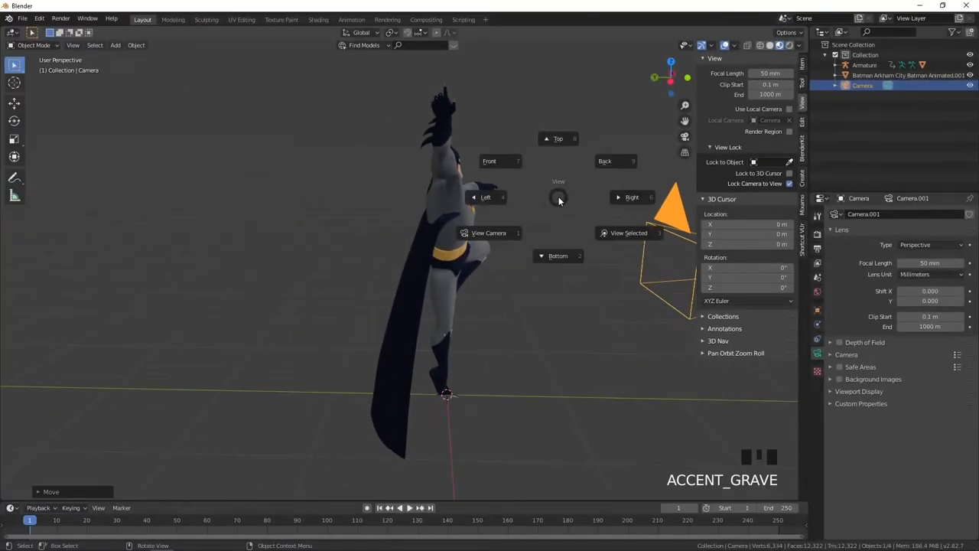
pyautogui.moveTo(488, 233)
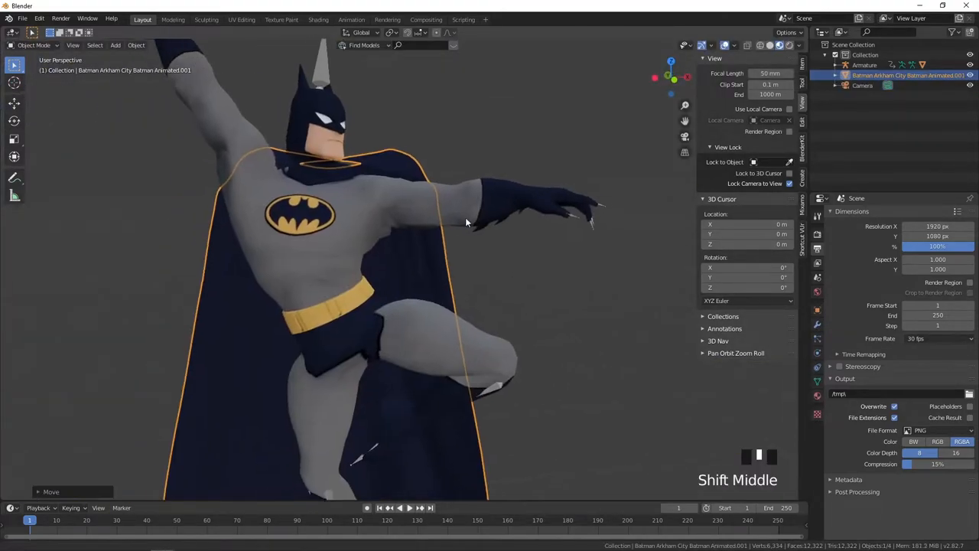
# - In Edit Mode, reshape the cape's top vertices at the shoulders so it drapes behind Batman
pyautogui.press('`')
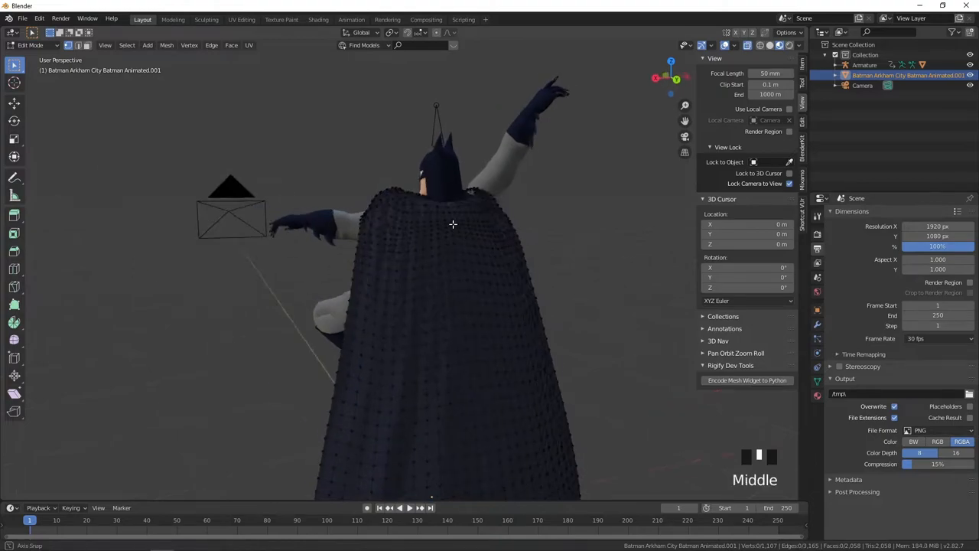
pyautogui.click(444, 222)
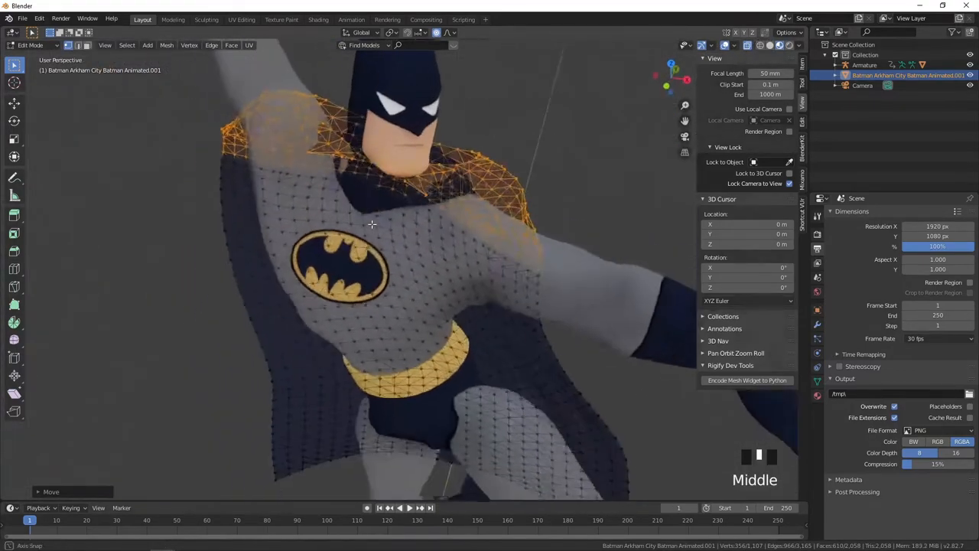
pyautogui.press('s')
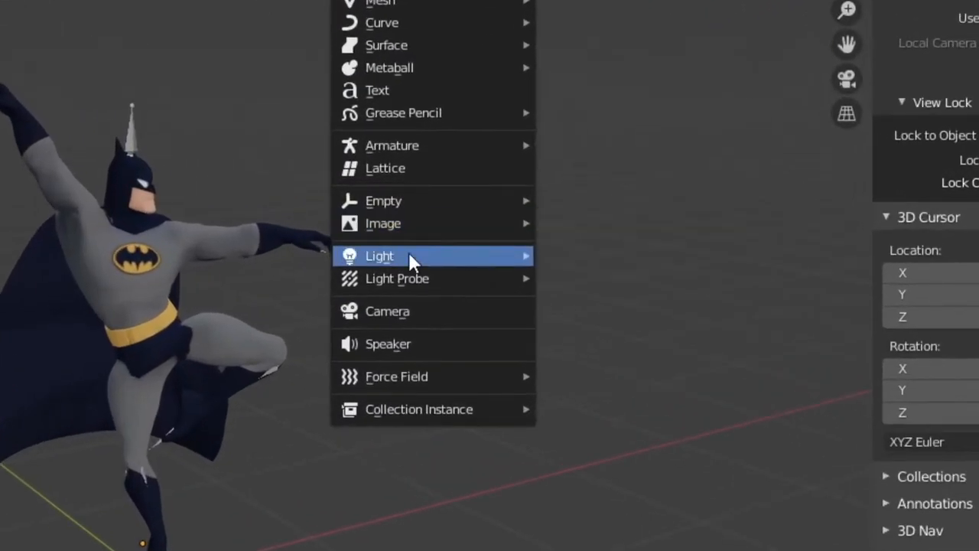
# - Add a sun light with strength 12 and switch the render engine to Cycles
pyautogui.click(379, 255)
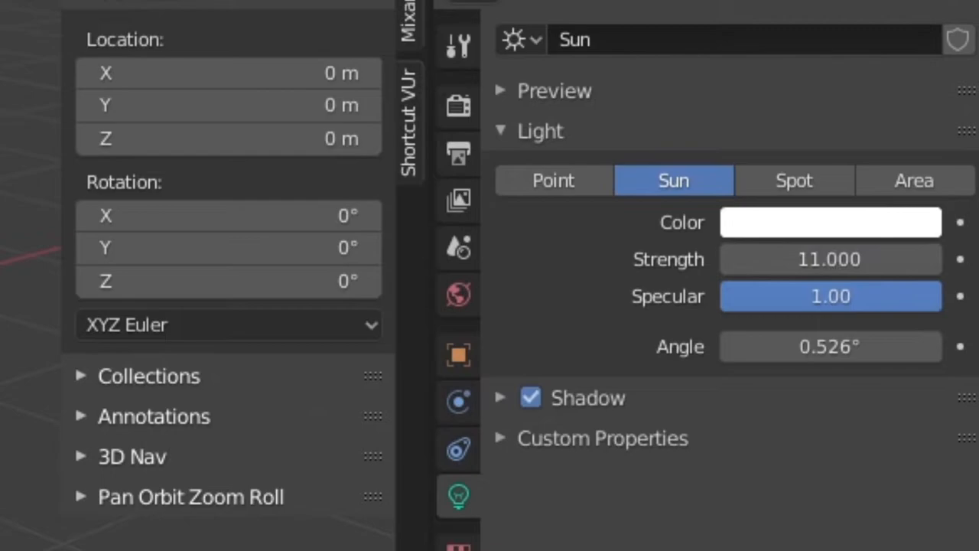
pyautogui.write('12')
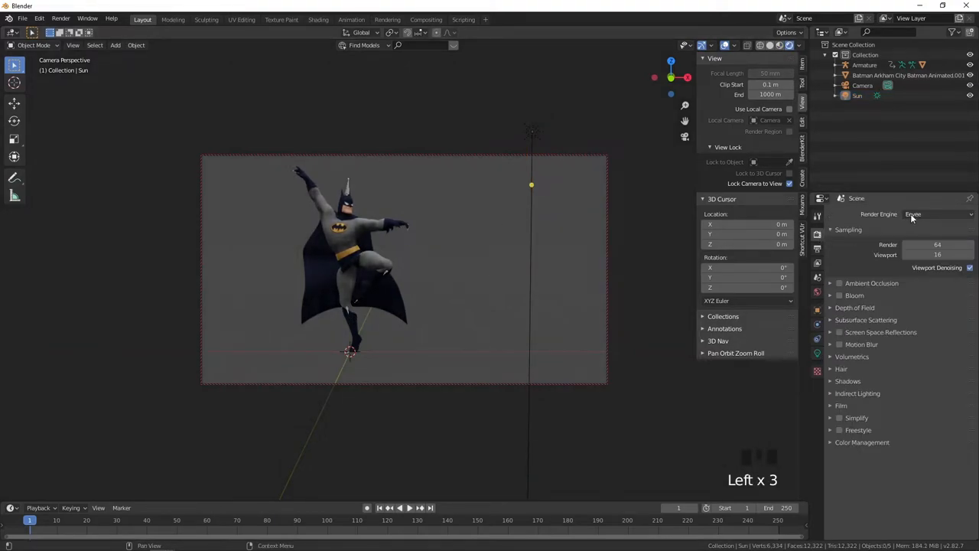
pyautogui.click(933, 214)
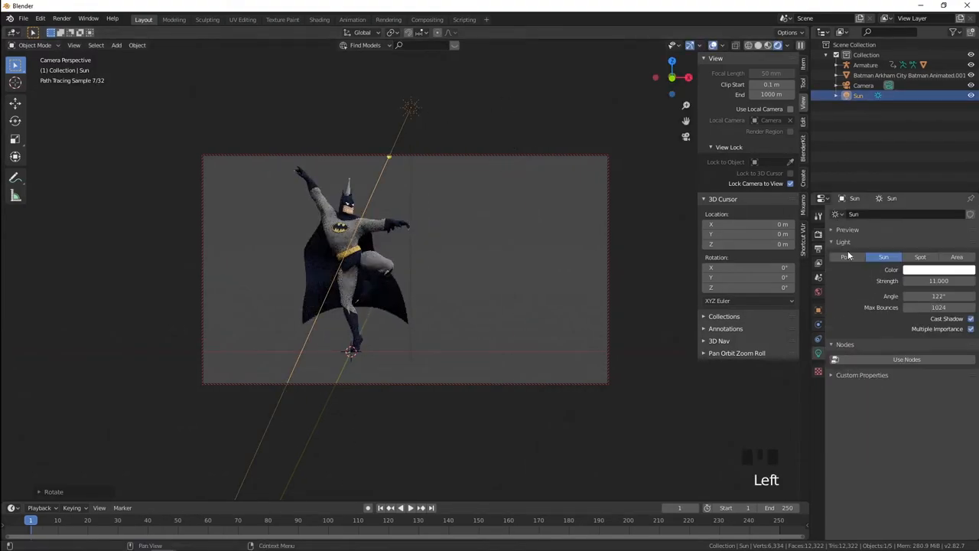
pyautogui.click(919, 256)
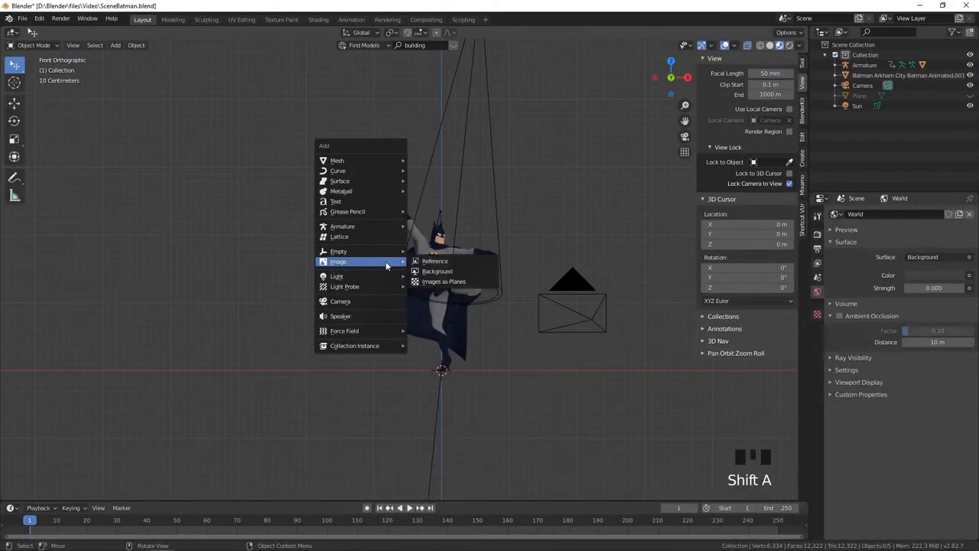
# - Add a reference image and open the Gargoyle Statue (Photogrammetry) model page
pyautogui.click(435, 261)
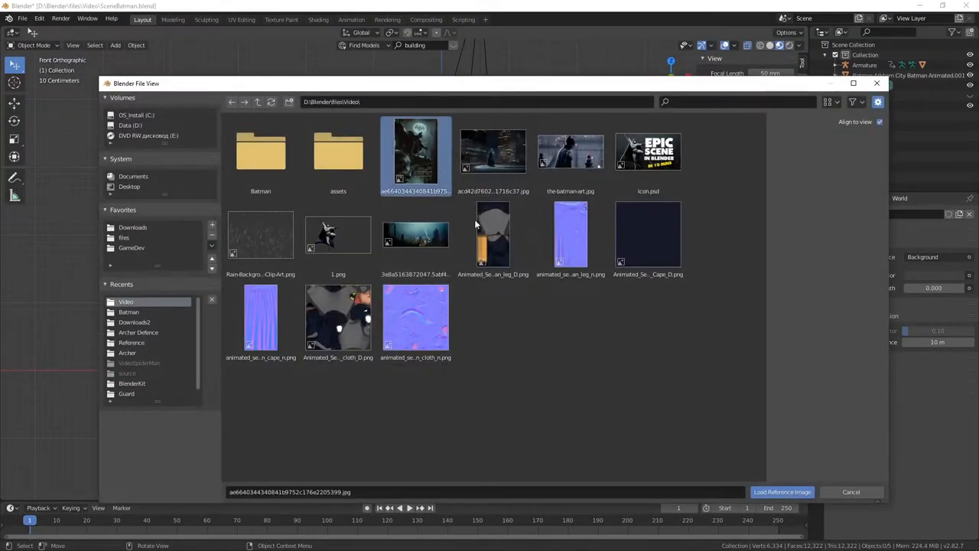
pyautogui.click(782, 492)
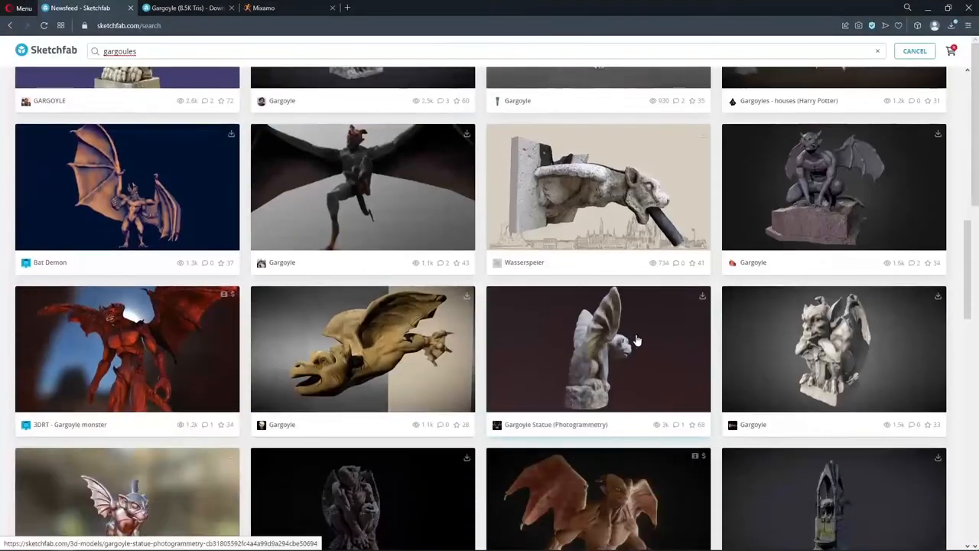
pyautogui.click(600, 351)
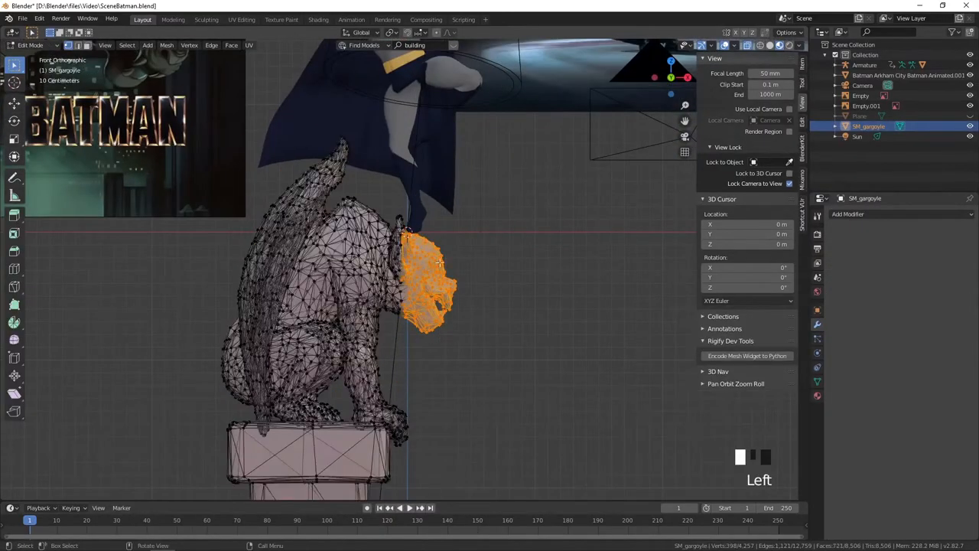
# - Scroll the view while editing the gargoyle statue mesh beneath Batman
pyautogui.scroll(-3)
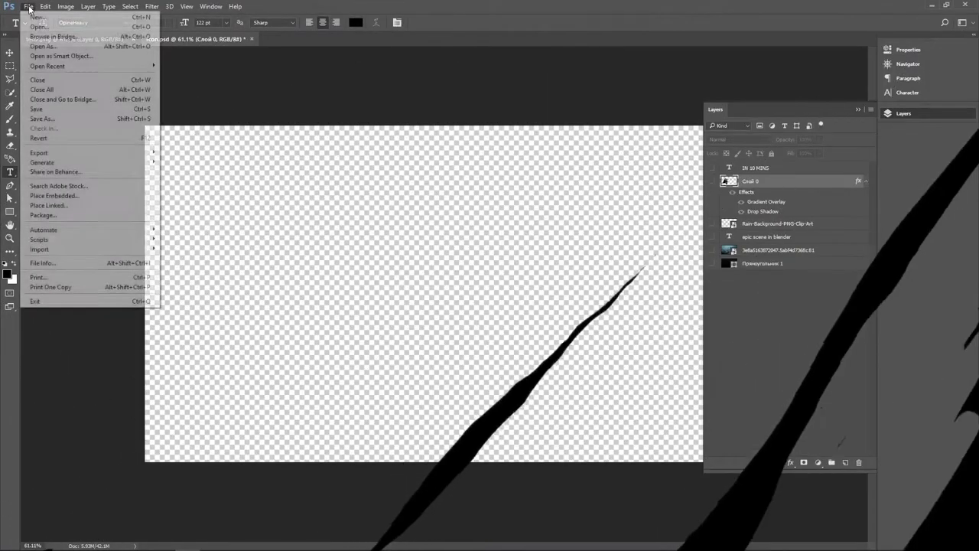
# - Open the 1.png Batman render and give it a thin white Drop Shadow outline
pyautogui.click(35, 27)
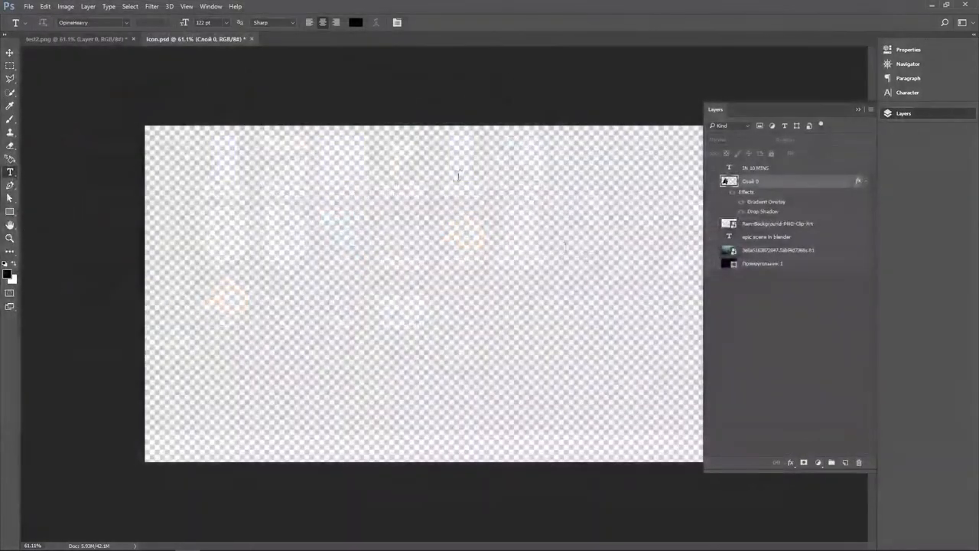
pyautogui.click(314, 39)
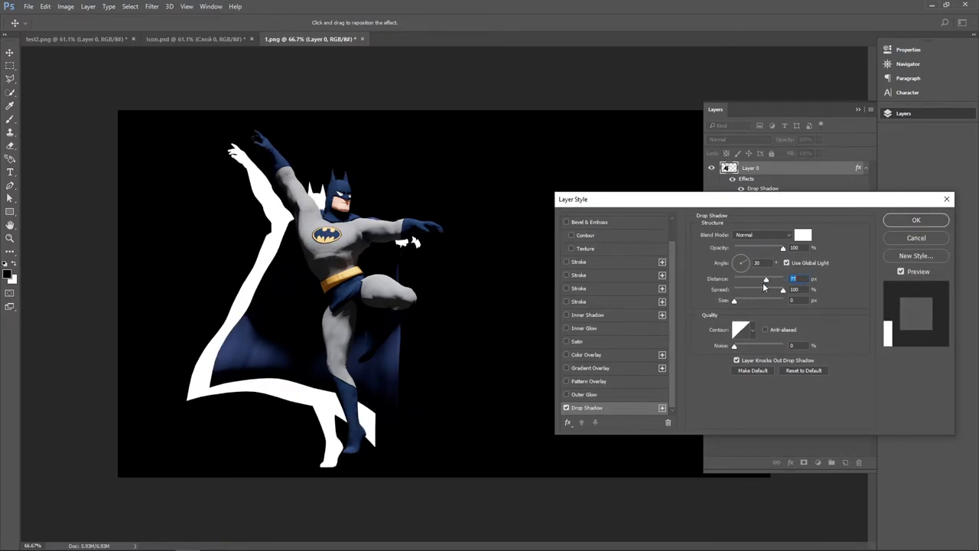
pyautogui.moveTo(766, 278); pyautogui.dragTo(737, 278)
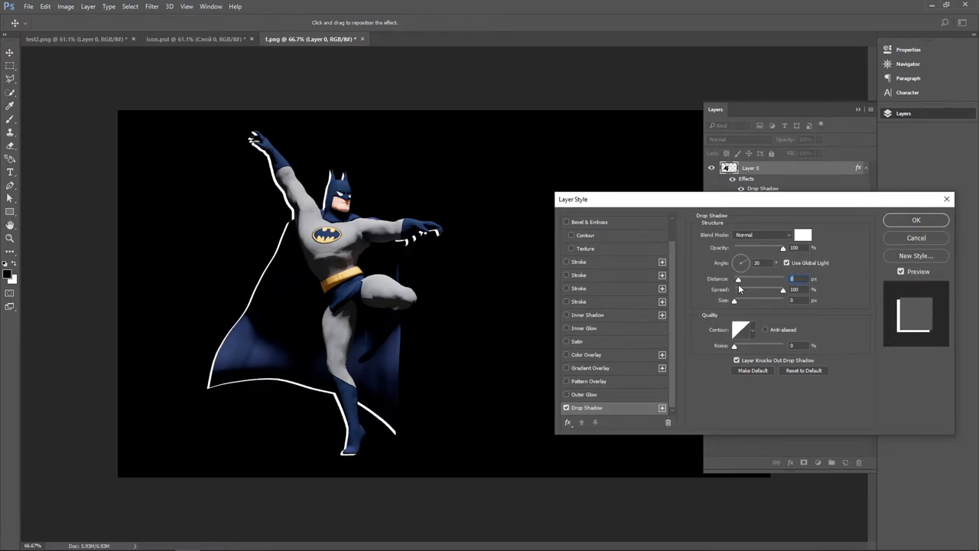
pyautogui.moveTo(746, 260); pyautogui.dragTo(740, 264)
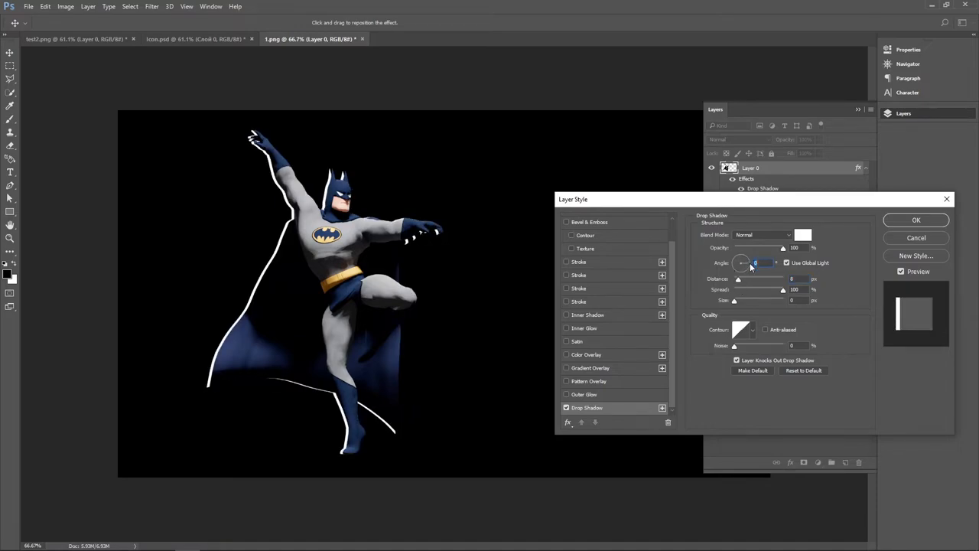
pyautogui.click(910, 221)
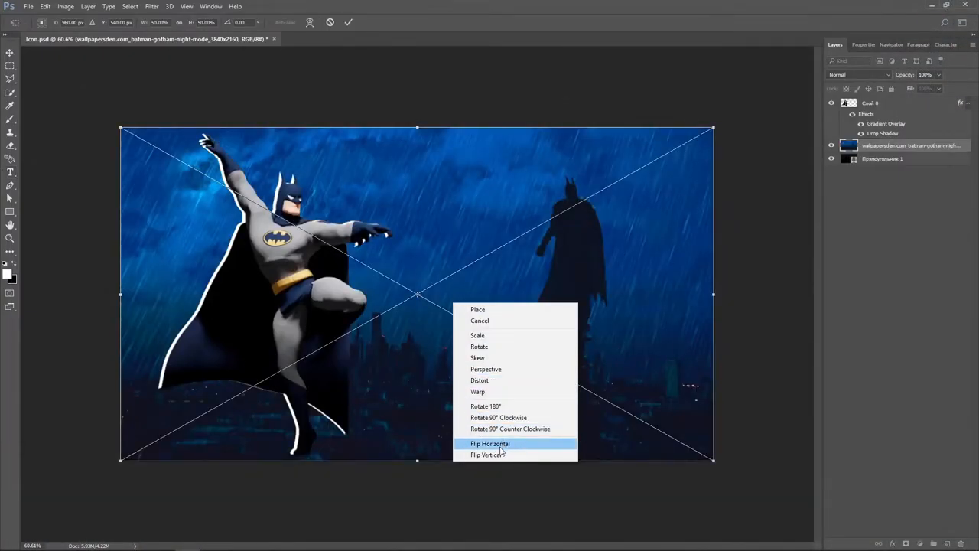
# - Flip the Gotham background horizontally, place the rain overlay, and shift hue toward deep blue
pyautogui.click(489, 444)
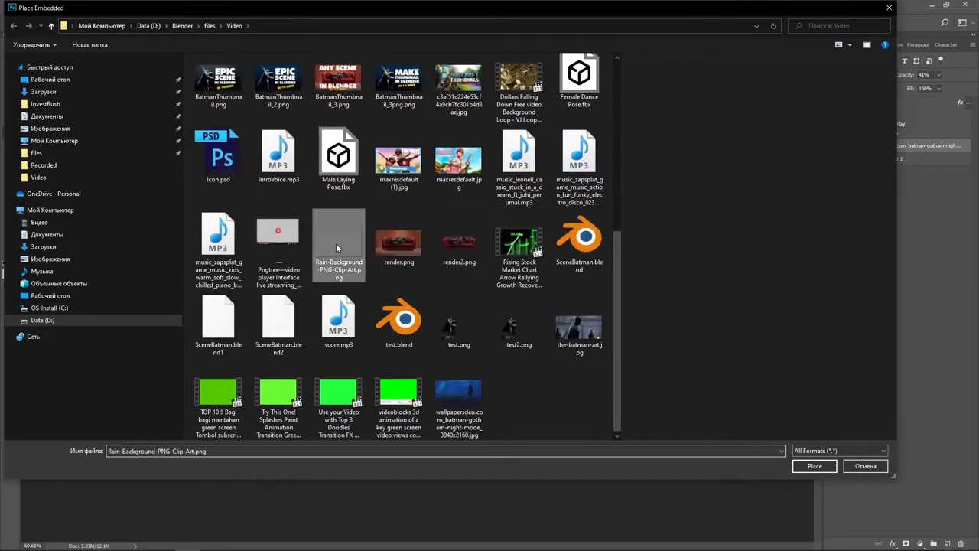
pyautogui.click(814, 466)
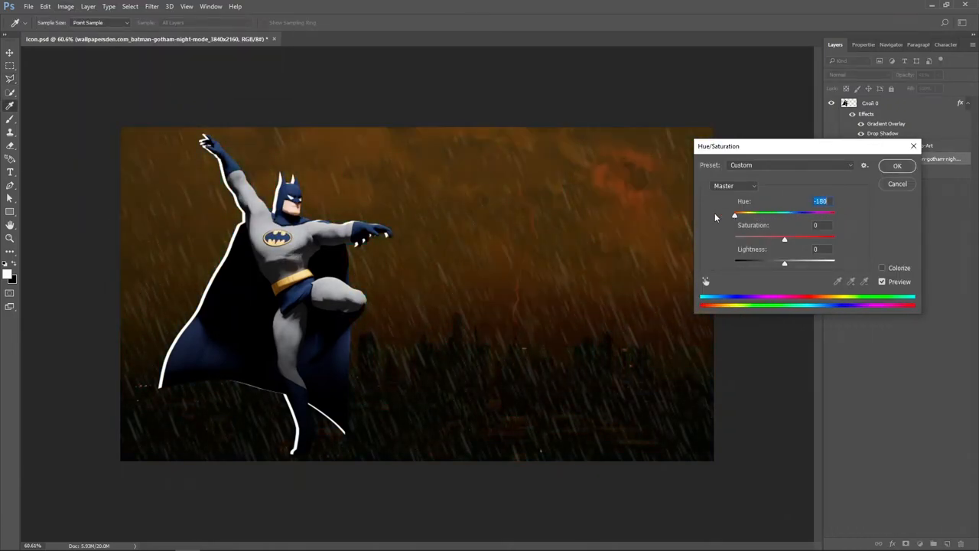
pyautogui.moveTo(734, 213); pyautogui.dragTo(792, 214)
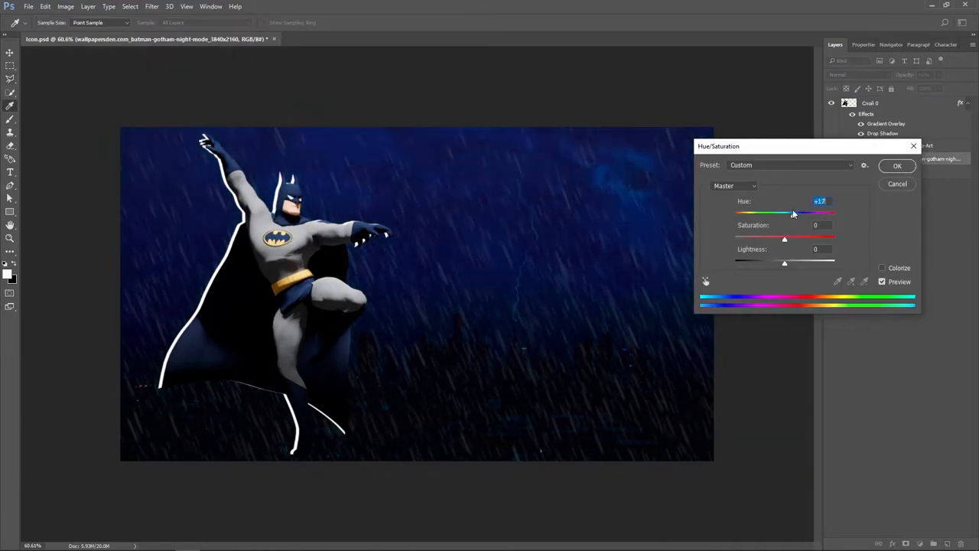